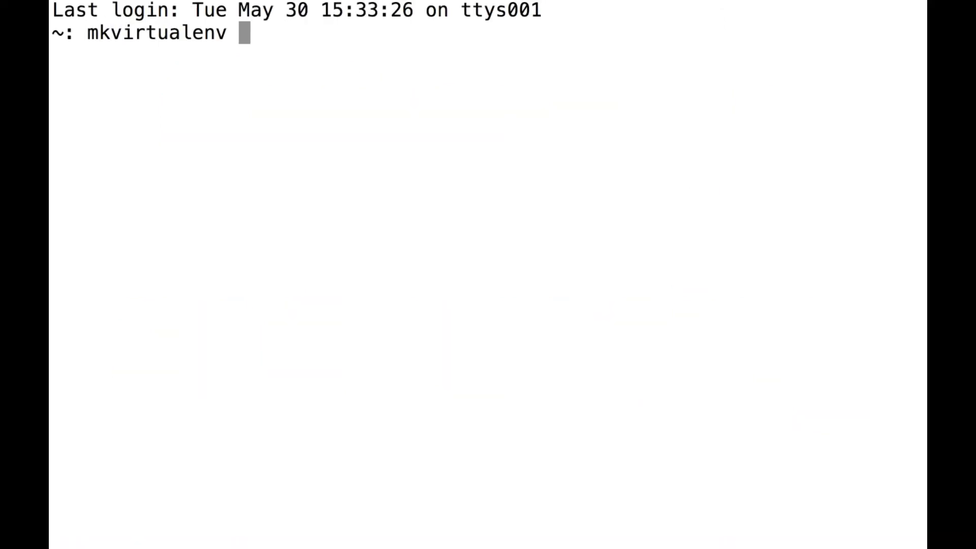
Make the cactus-tut virtualenv, pip install cactus, and run cactus create for the cact-tut site
text(cactus-tut)
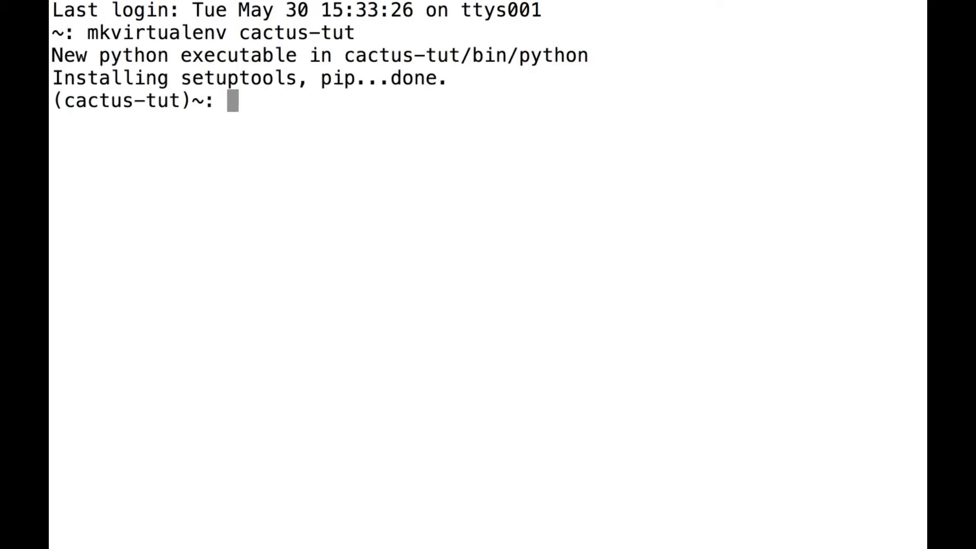
text(pip install cactus)
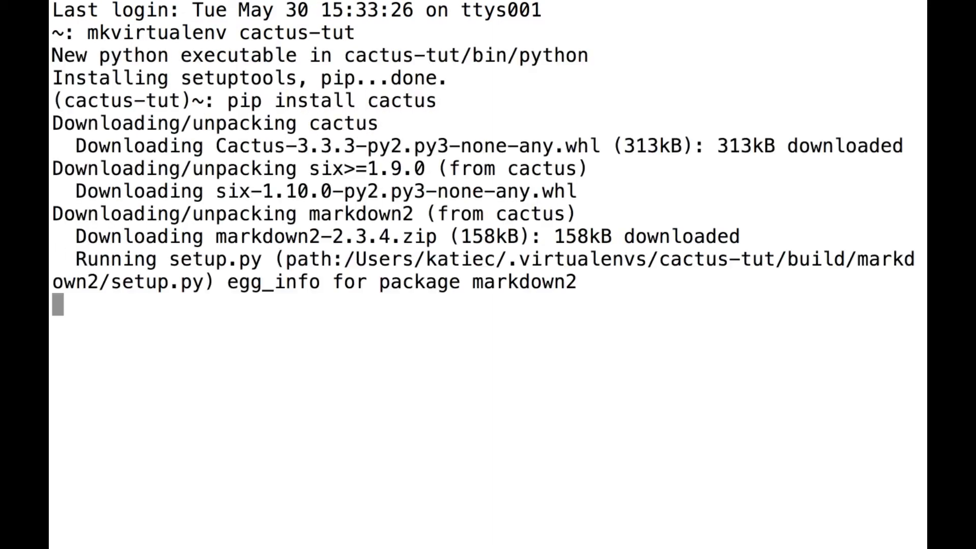
scroll(down, 3)
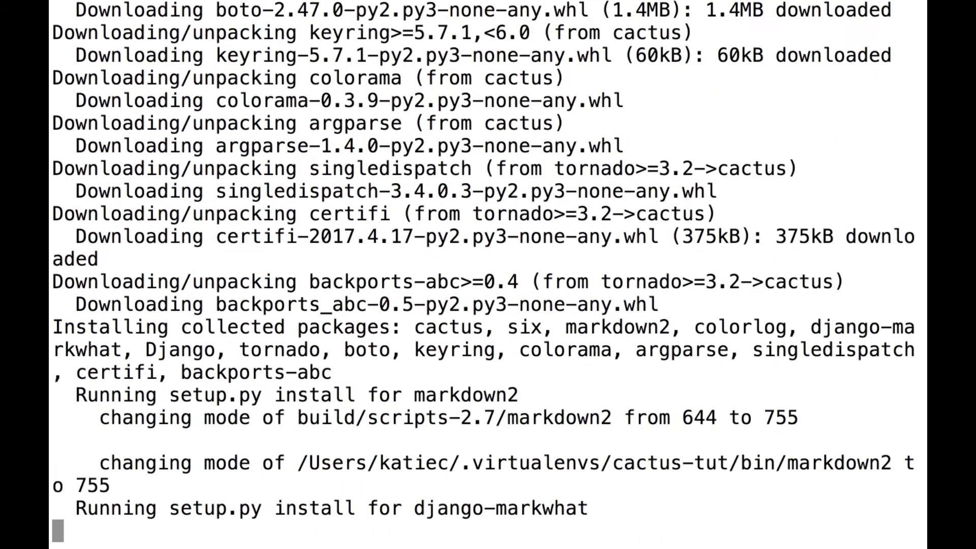
scroll(down, 3)
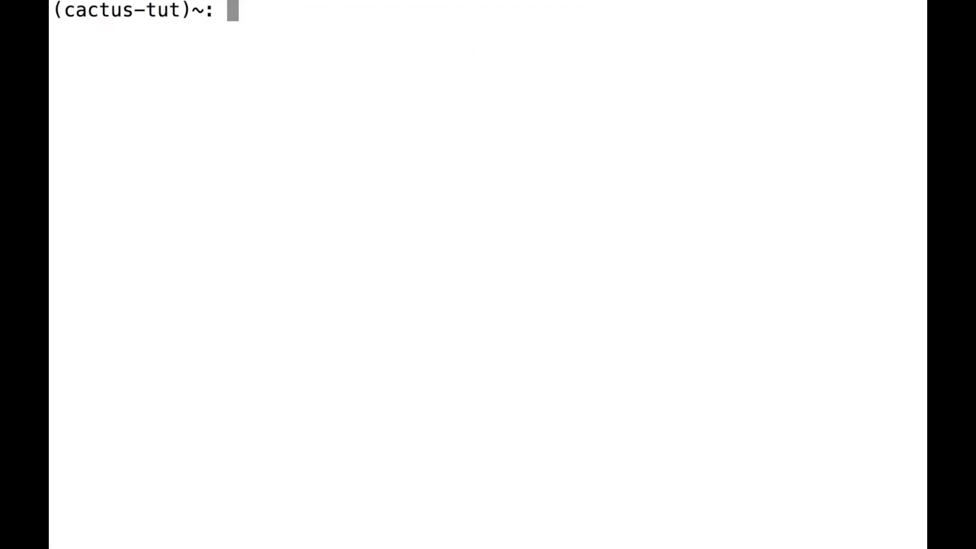
text(cactus create c)
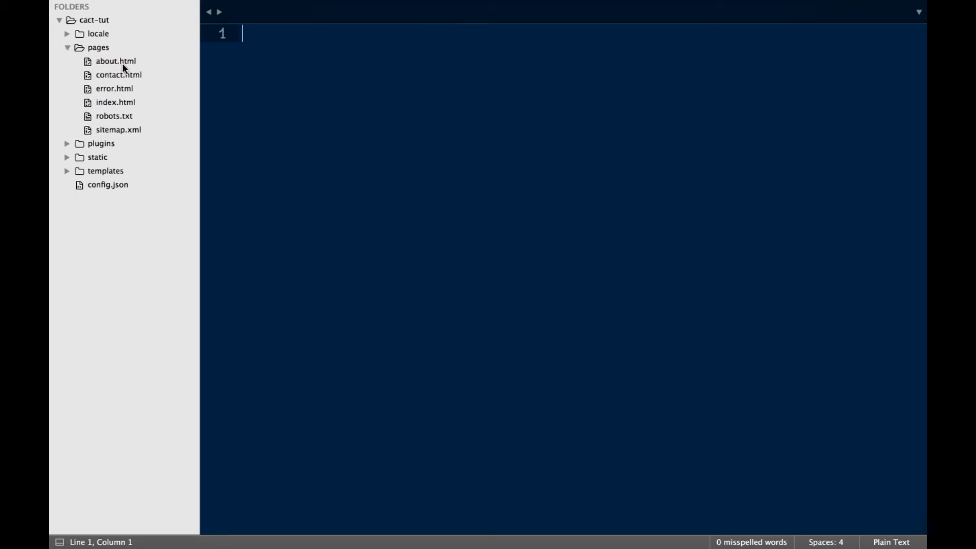
mouse_move(103, 111)
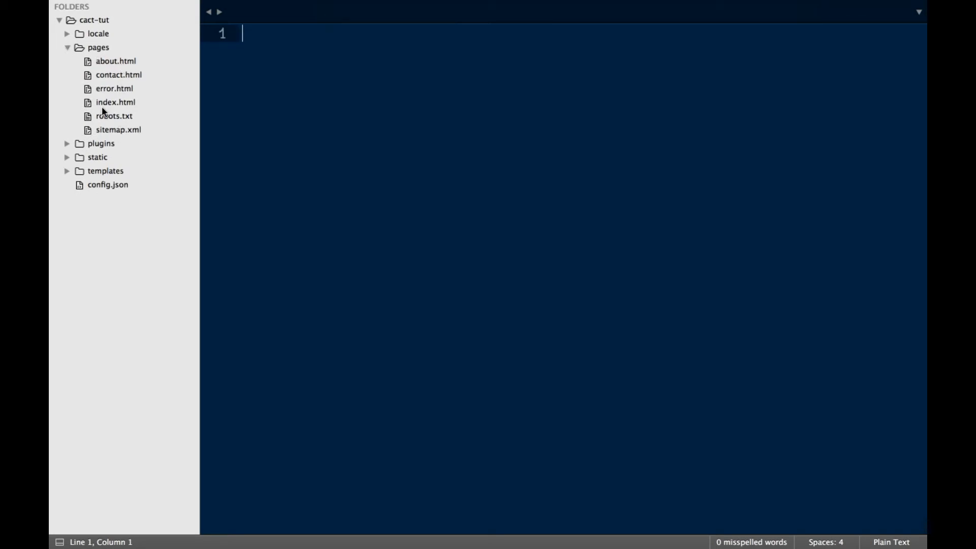
Inspect about.html, highlighting its base.html extends tag, then collapse the pages folder
click(66, 48)
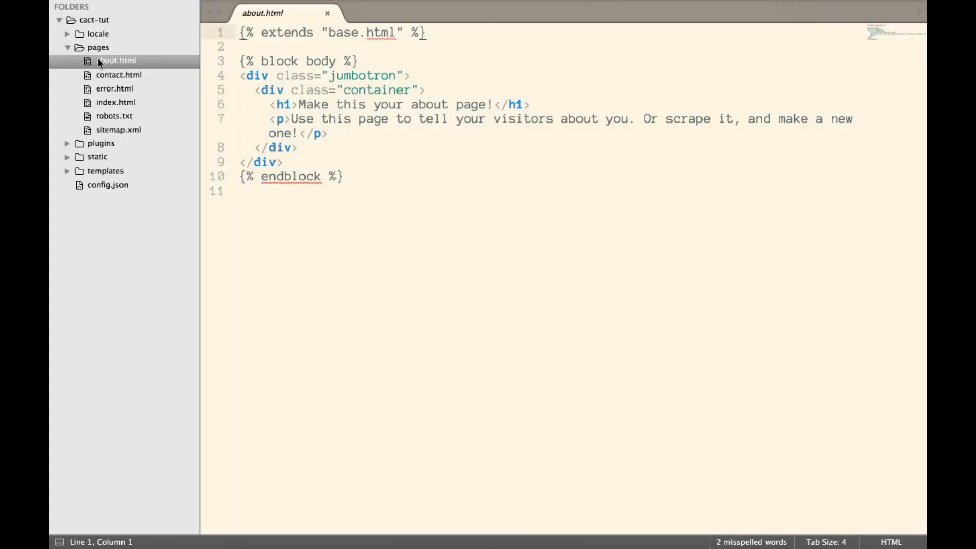
drag(404, 33, 239, 45)
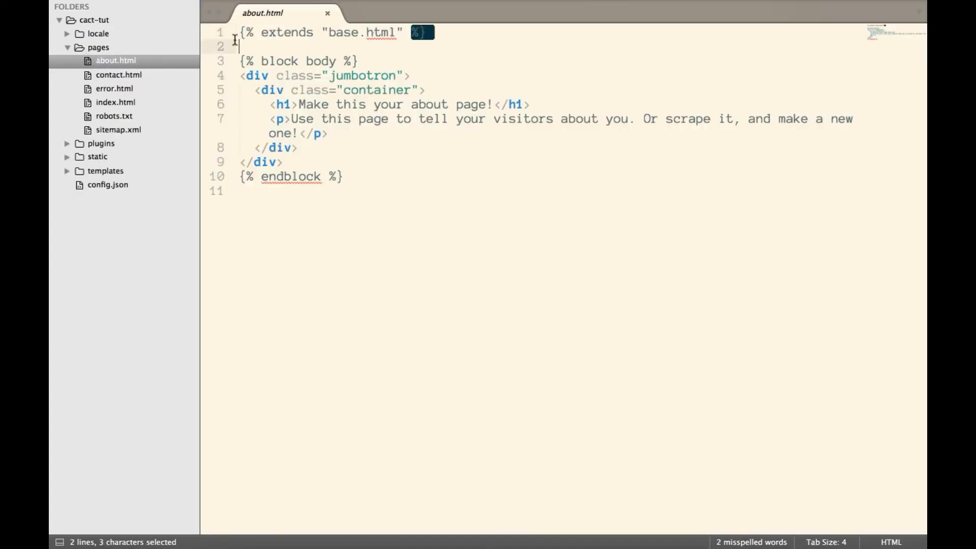
click(240, 45)
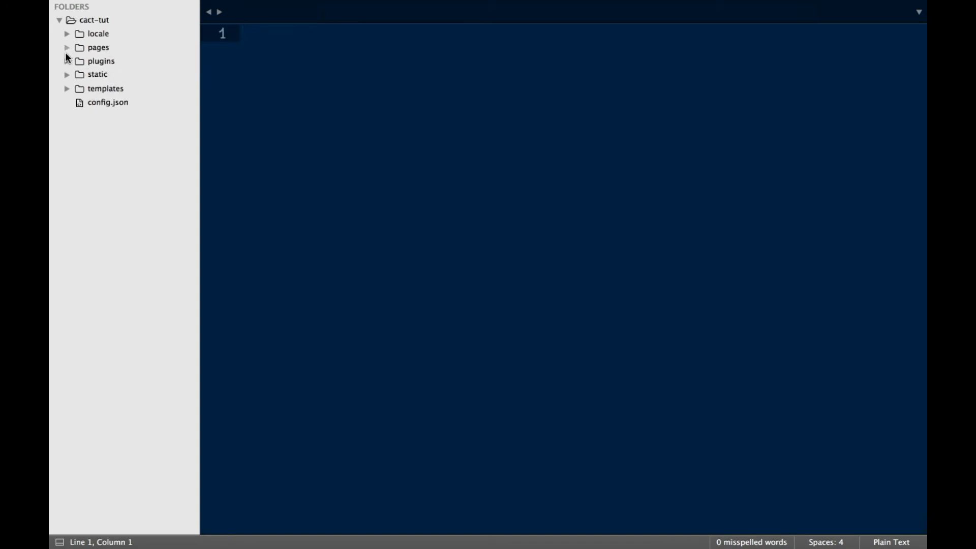
double_click(114, 102)
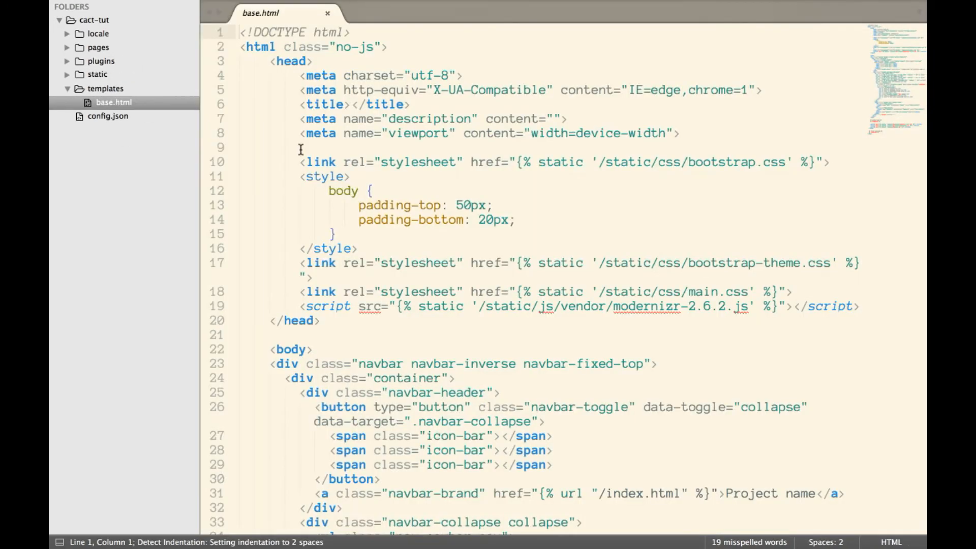
scroll(down, 3)
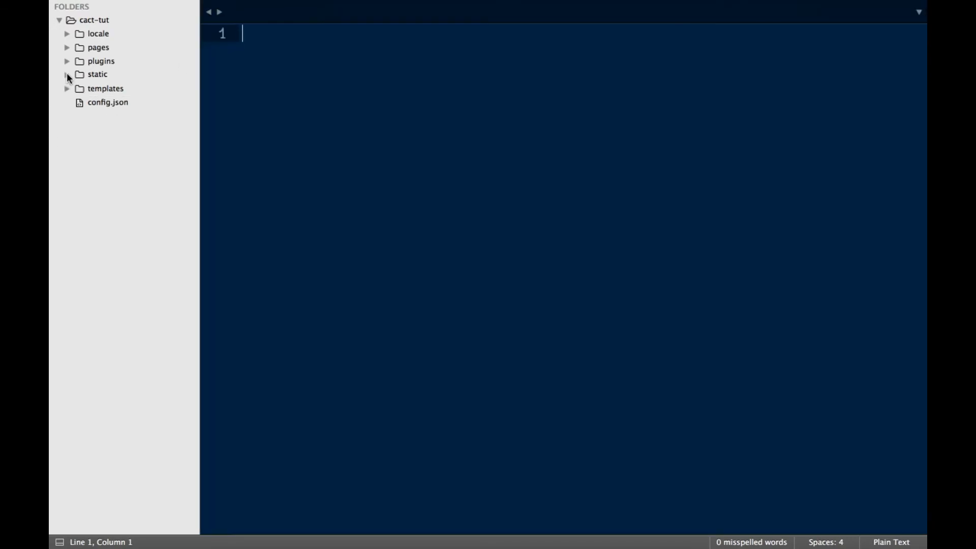
click(68, 74)
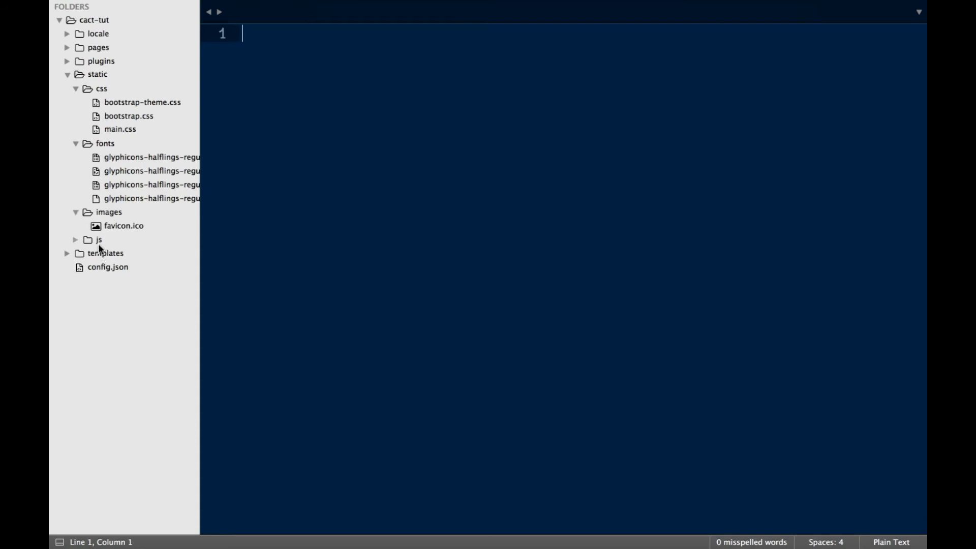
click(98, 239)
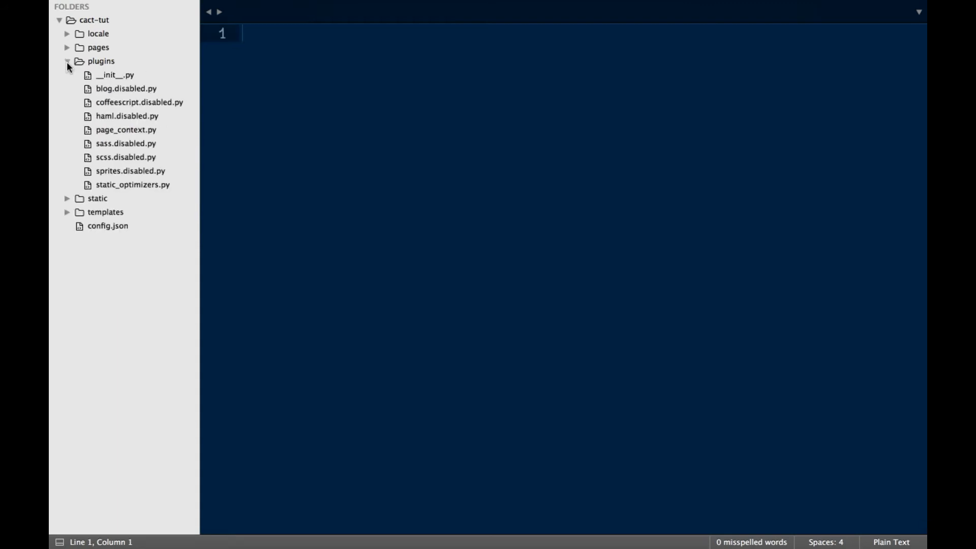
click(127, 116)
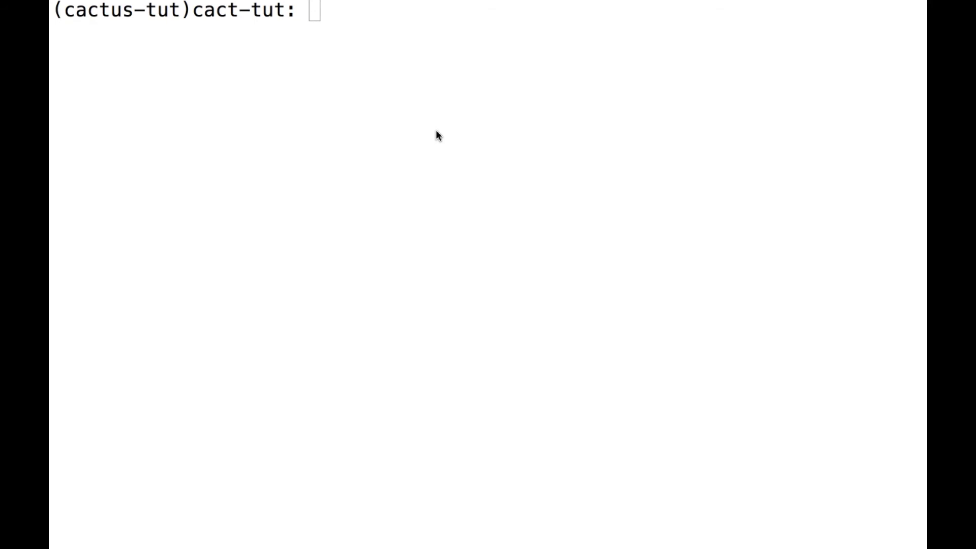
Run cactus build and ls, then open the generated .build/error.html in Sublime Text
text(cactus)
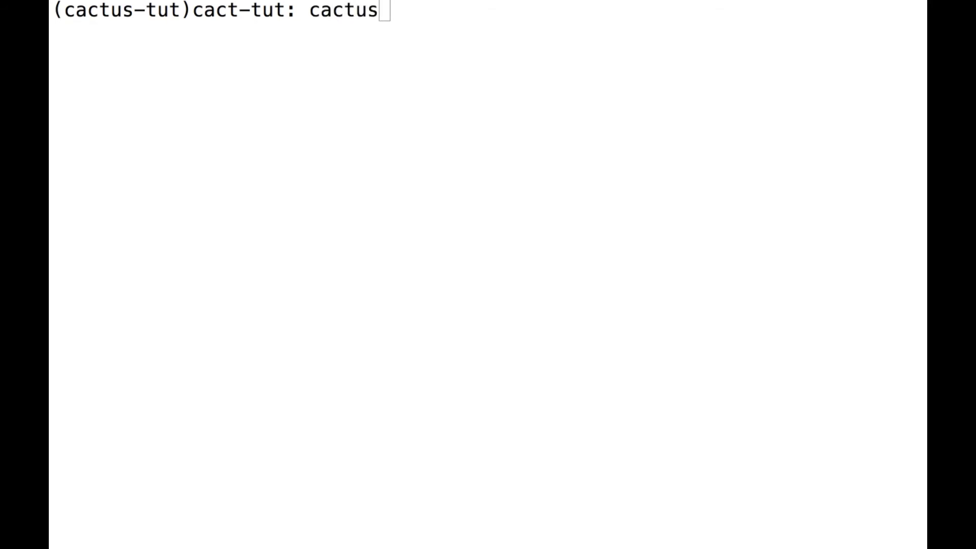
text(build)
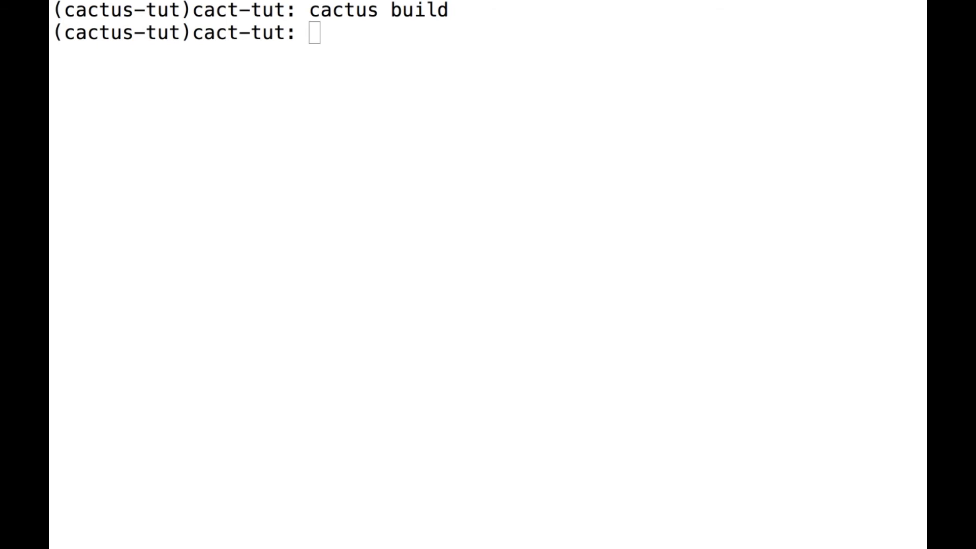
text(ls)
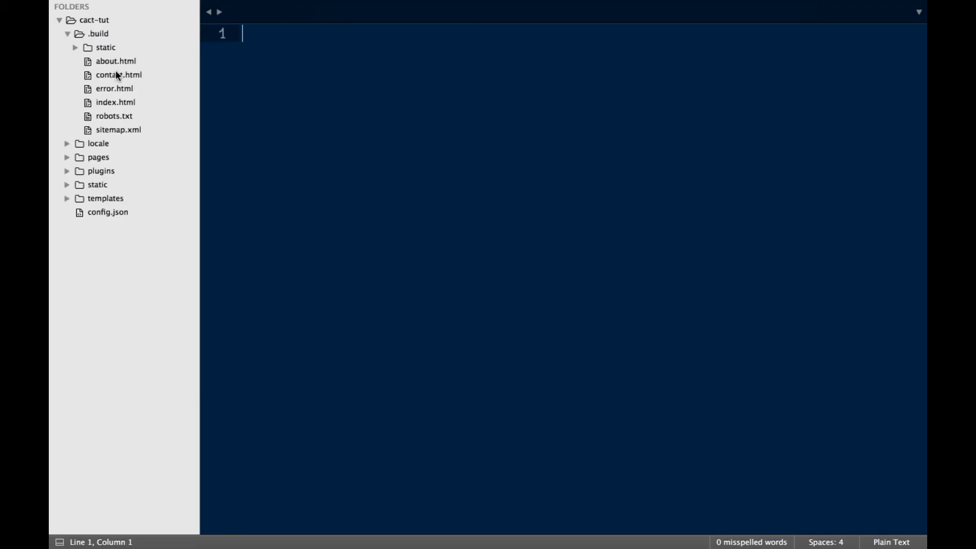
click(114, 88)
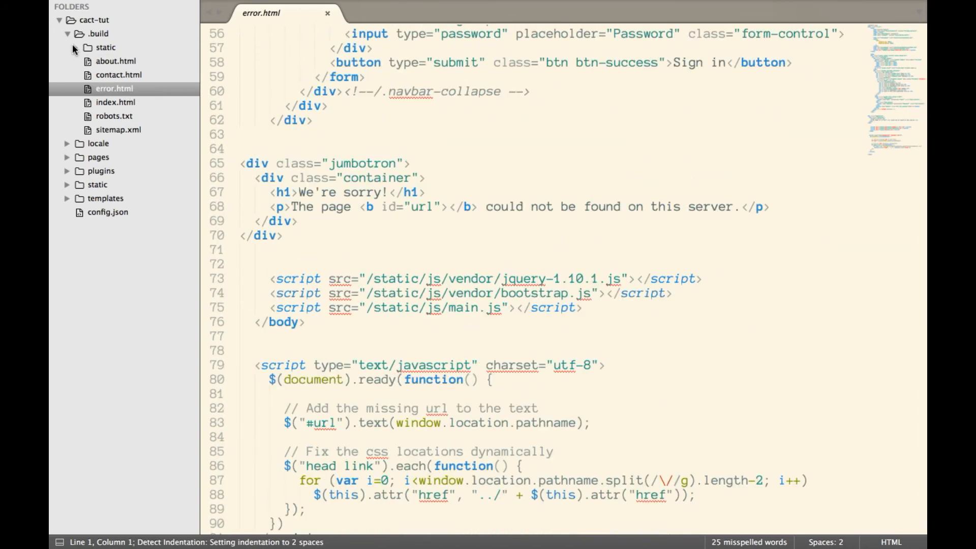